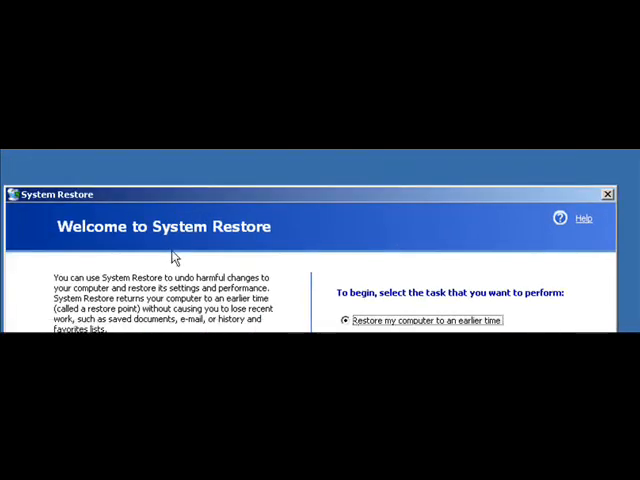
mouse_move(185, 237)
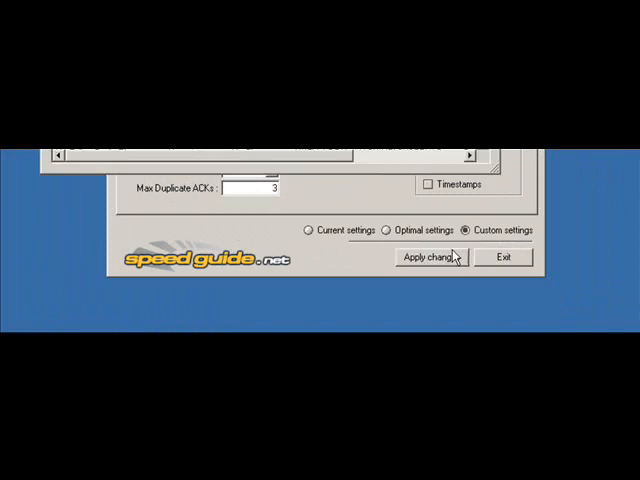
Apply MTU 1500, TTL 255 and receive window 999999 with a backup, declining the reboot
click(430, 258)
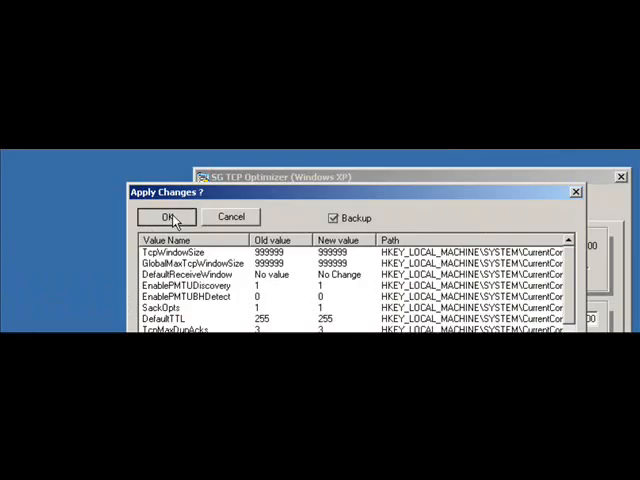
click(170, 217)
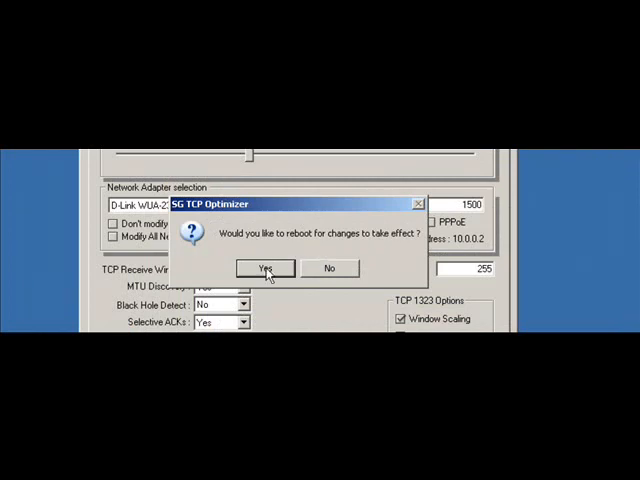
mouse_move(294, 243)
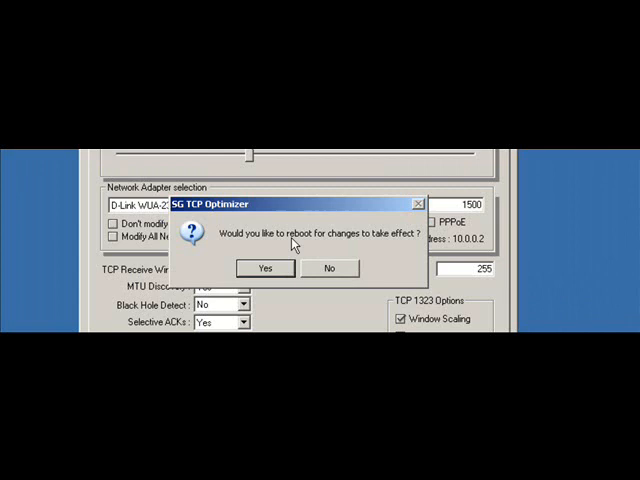
click(329, 268)
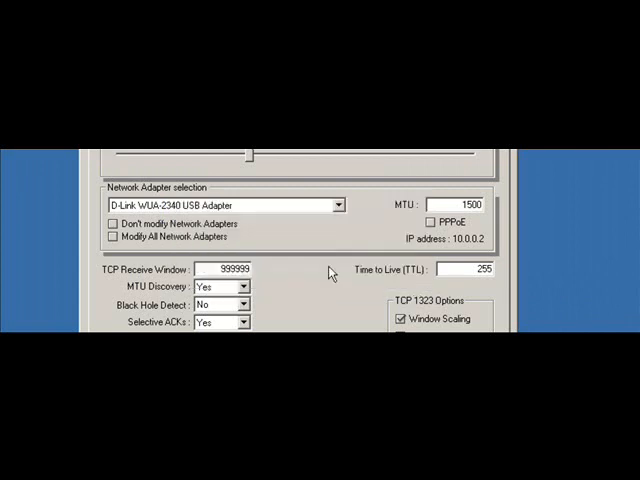